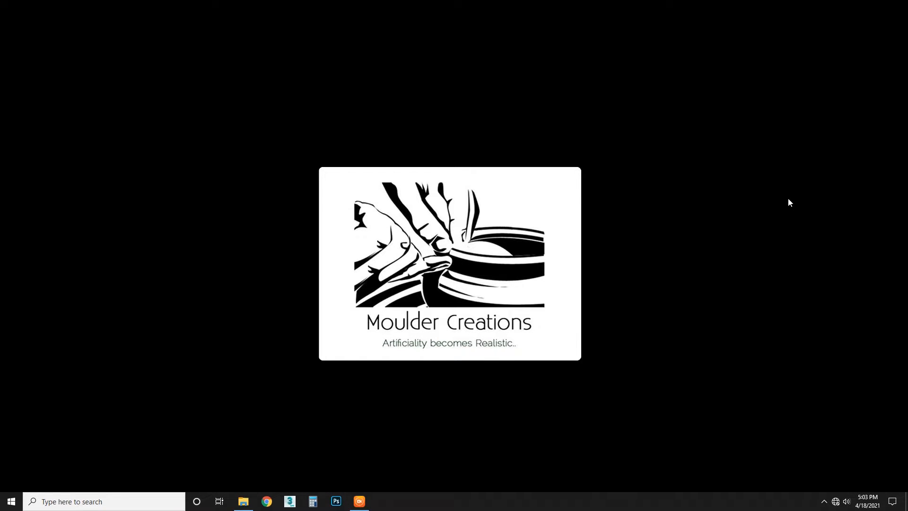
mouse_move(544, 192)
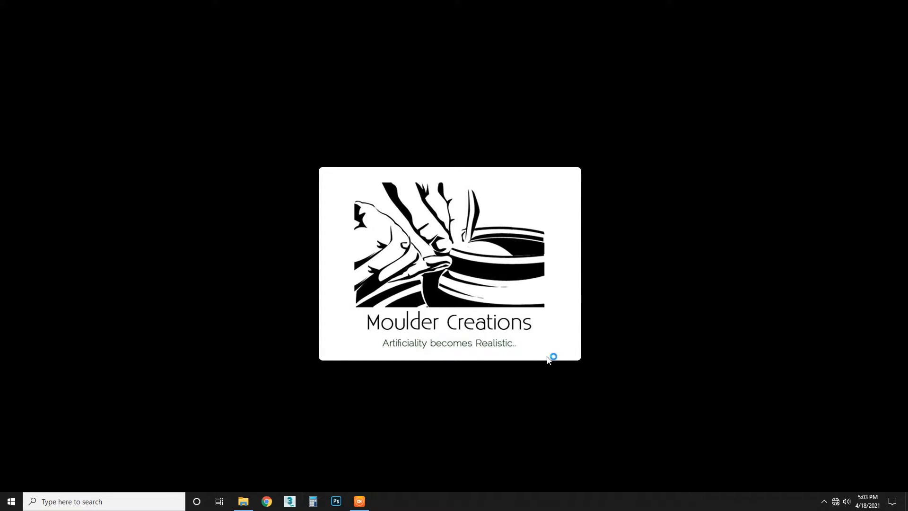
Launch 3ds Max 2018 from the taskbar, which halts with an Application Error
left_click(289, 501)
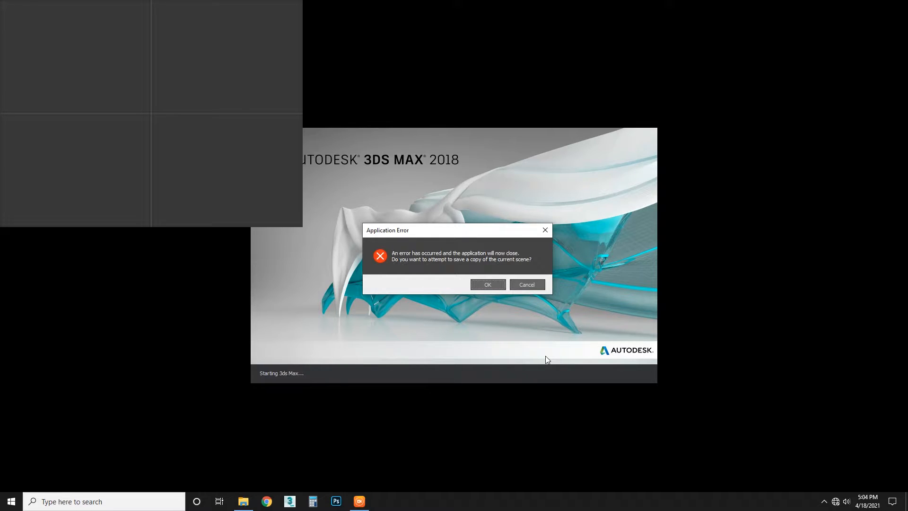
mouse_move(570, 372)
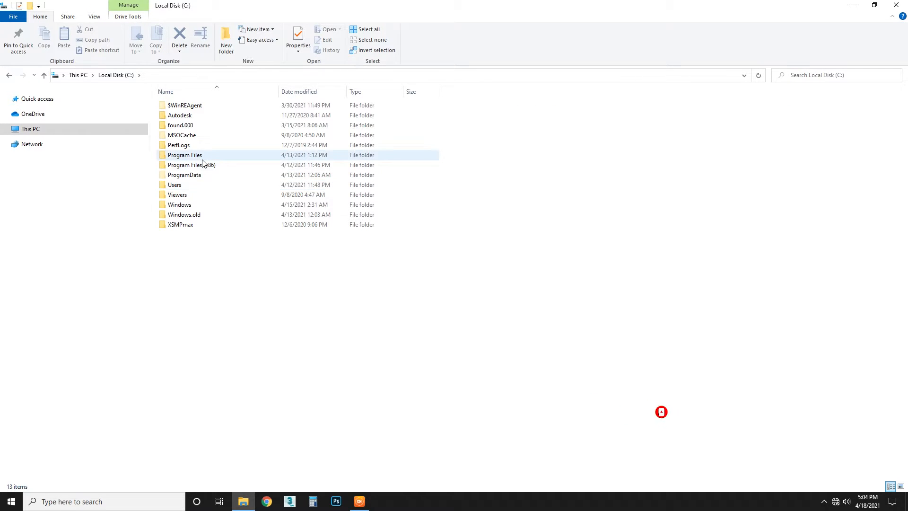
Browse Program Files > Autodesk > 3ds Max 2018, then go back to This PC
double_click(184, 155)
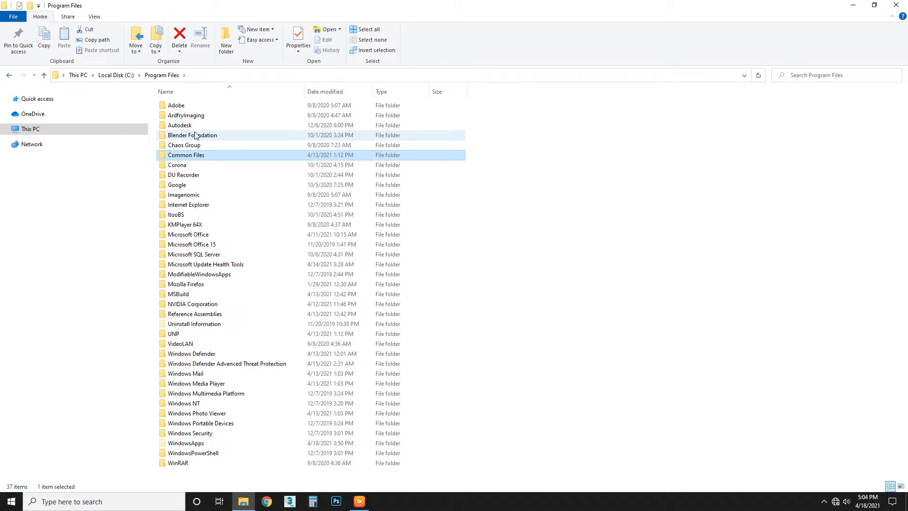
double_click(180, 125)
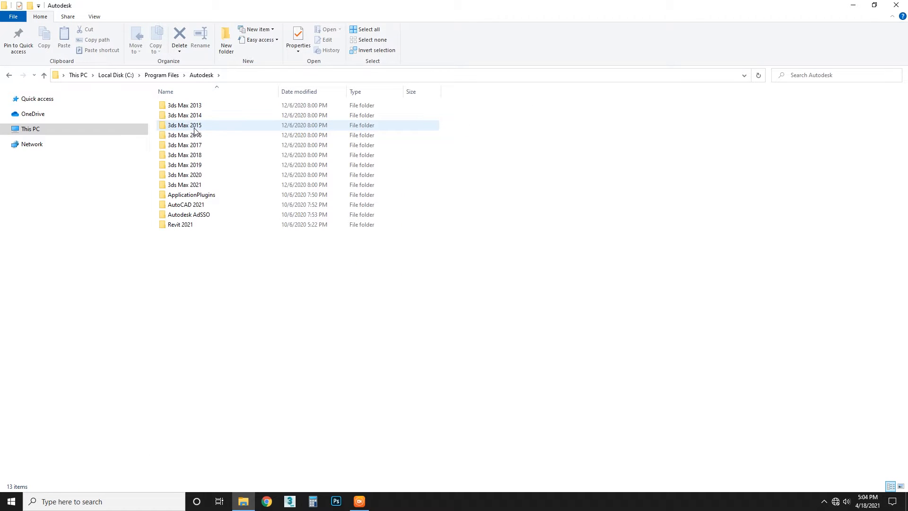
double_click(185, 155)
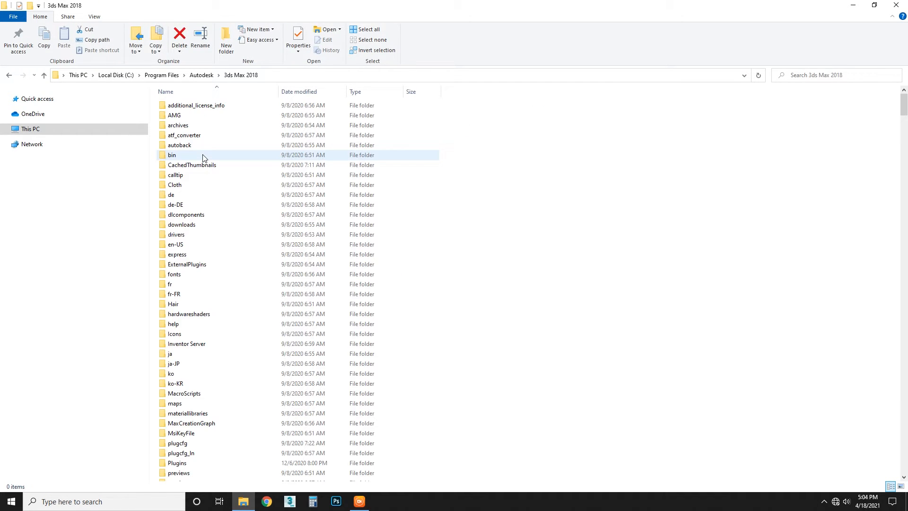
left_click(464, 247)
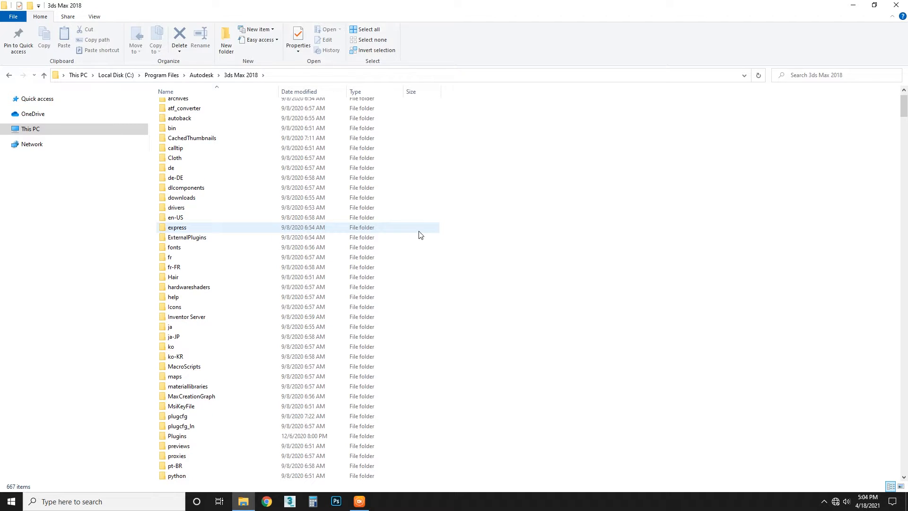
left_click(8, 76)
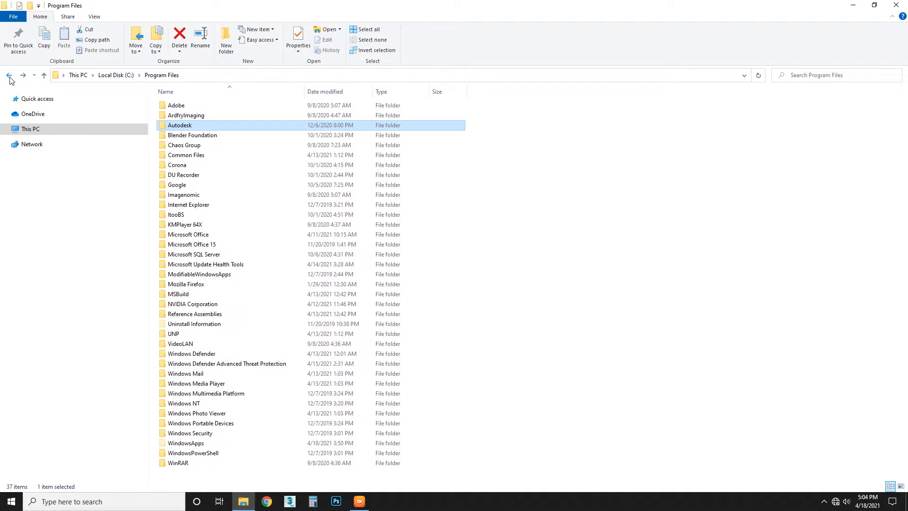
left_click(9, 75)
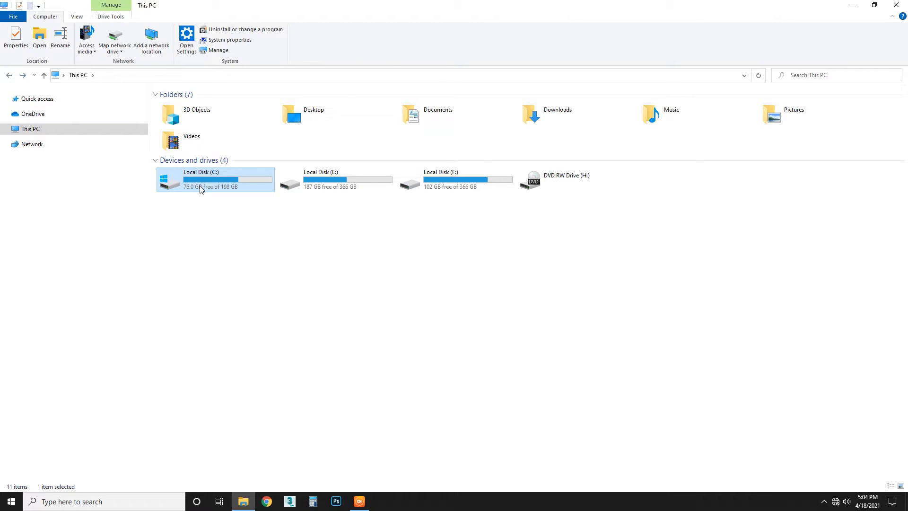
Open C: > Users > the personal user folder > AppData
double_click(214, 179)
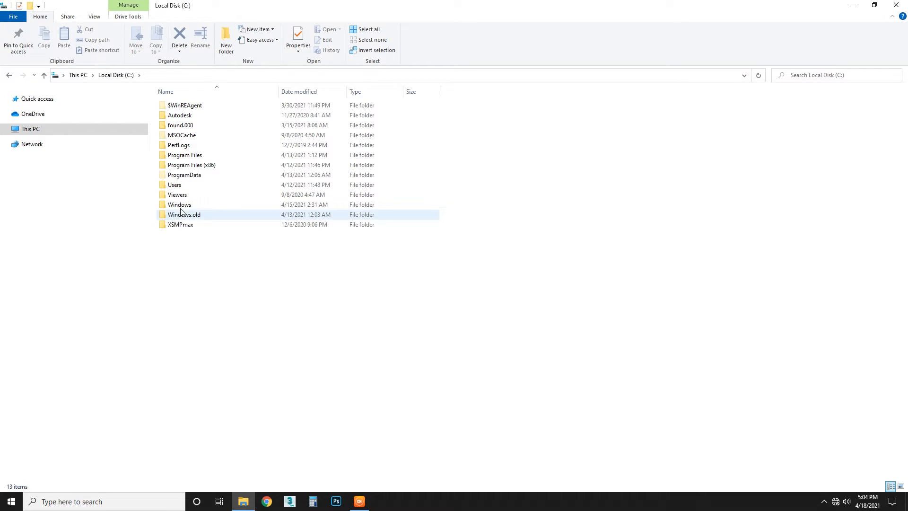
double_click(175, 184)
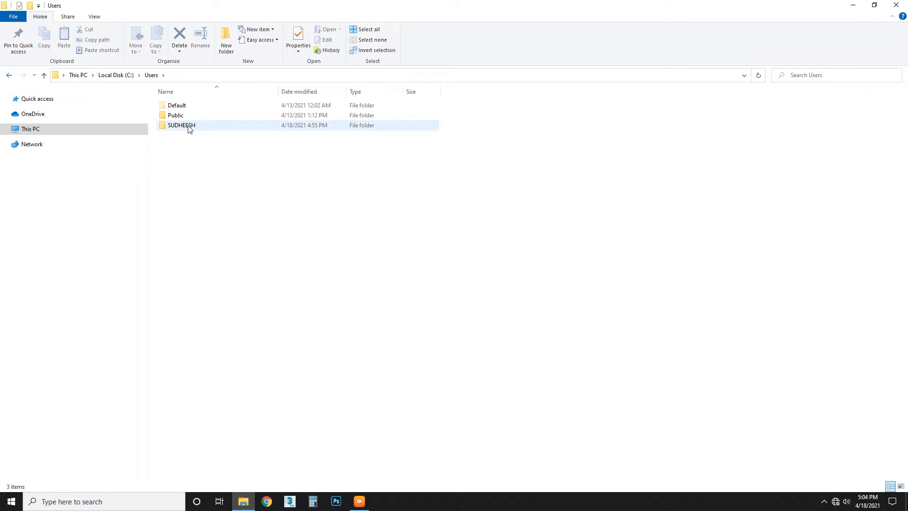
double_click(181, 125)
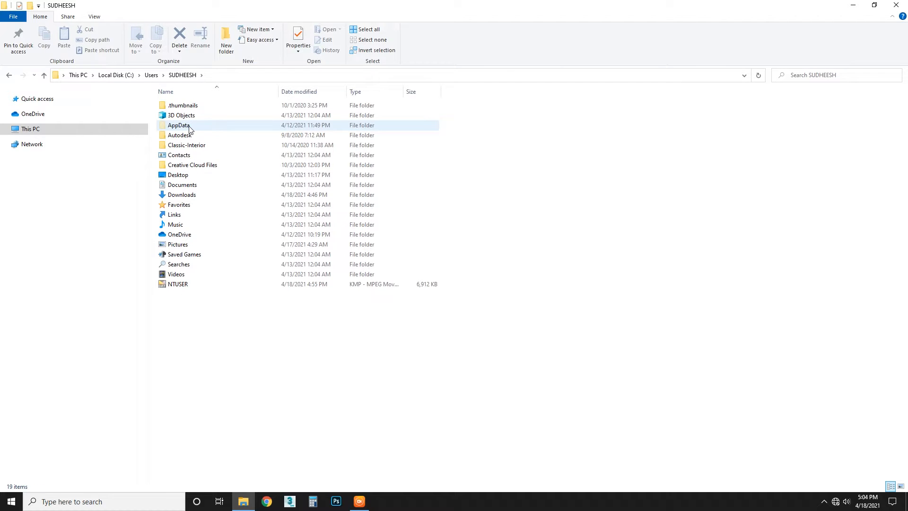
double_click(179, 125)
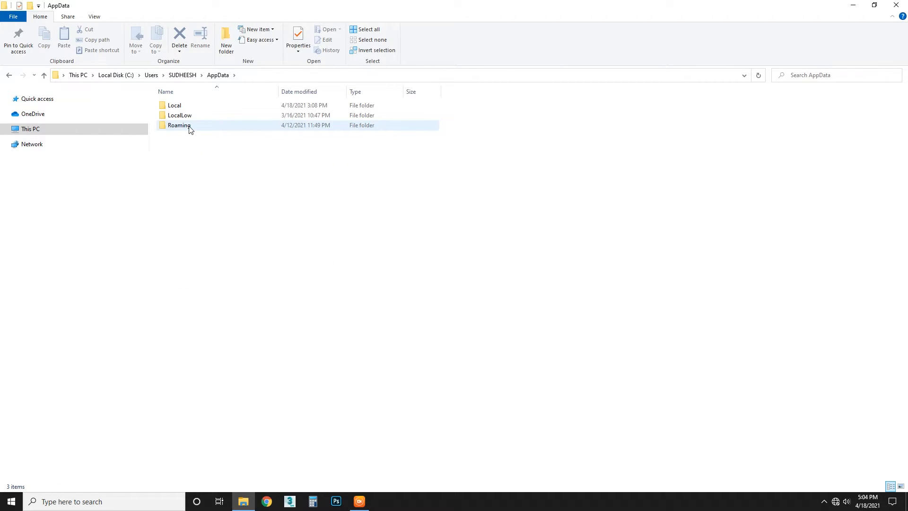
Open Local > Autodesk > 3dsMax to reach the folder containing ENU
left_click(173, 105)
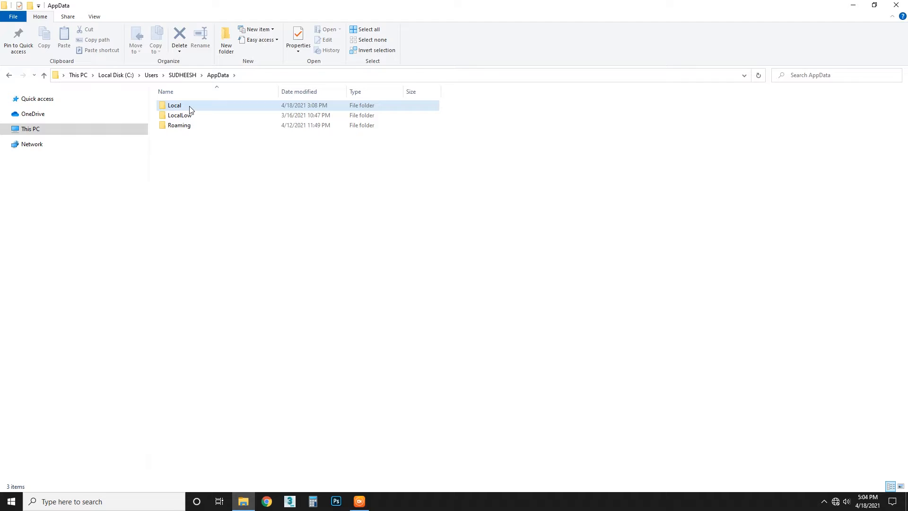
double_click(174, 105)
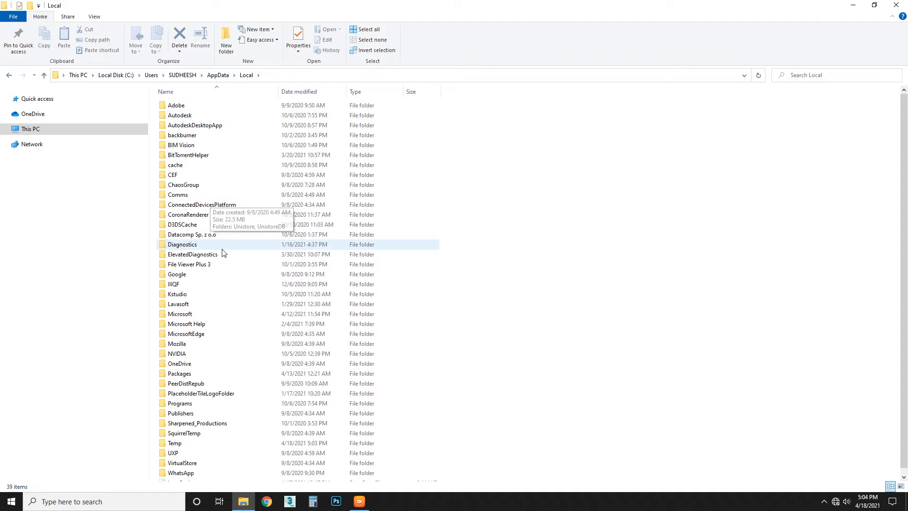
mouse_move(200, 116)
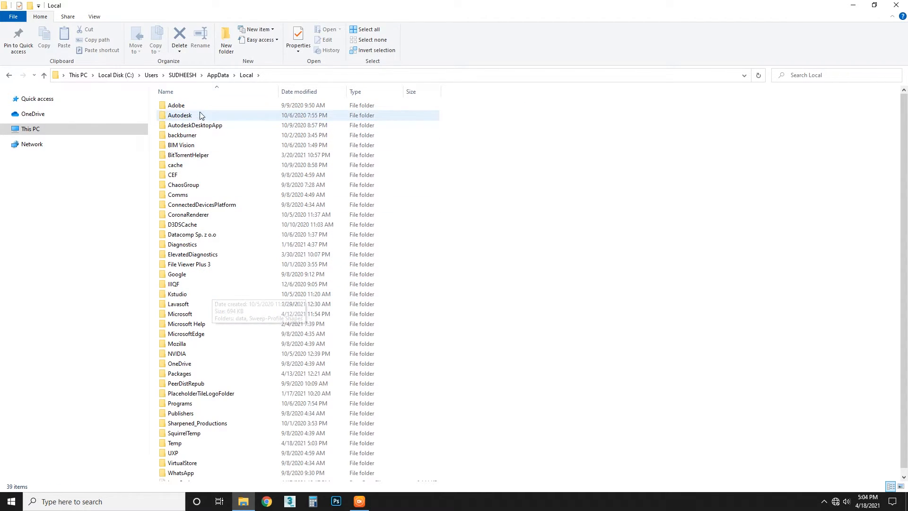
double_click(179, 115)
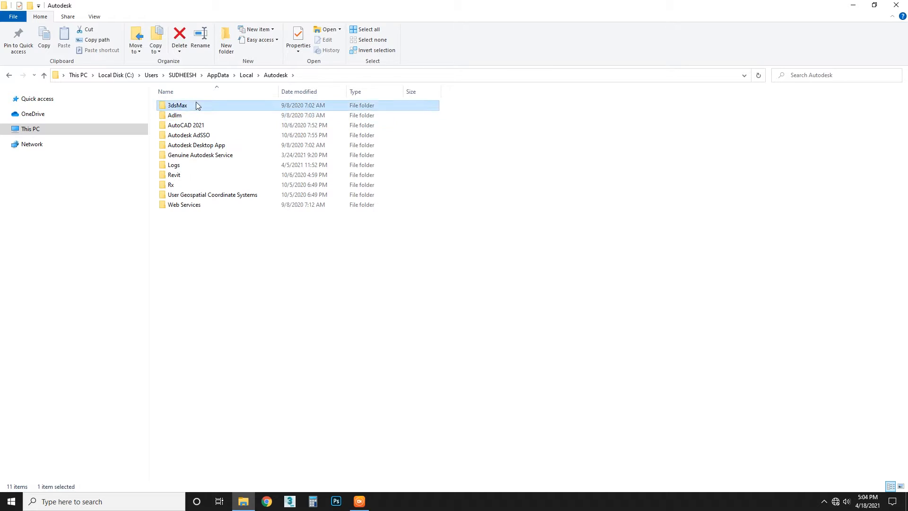
double_click(176, 105)
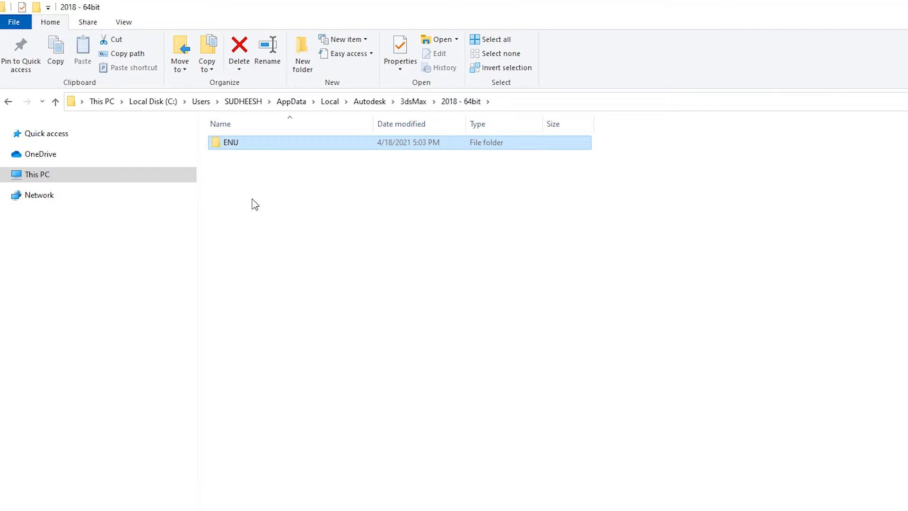
left_click(350, 311)
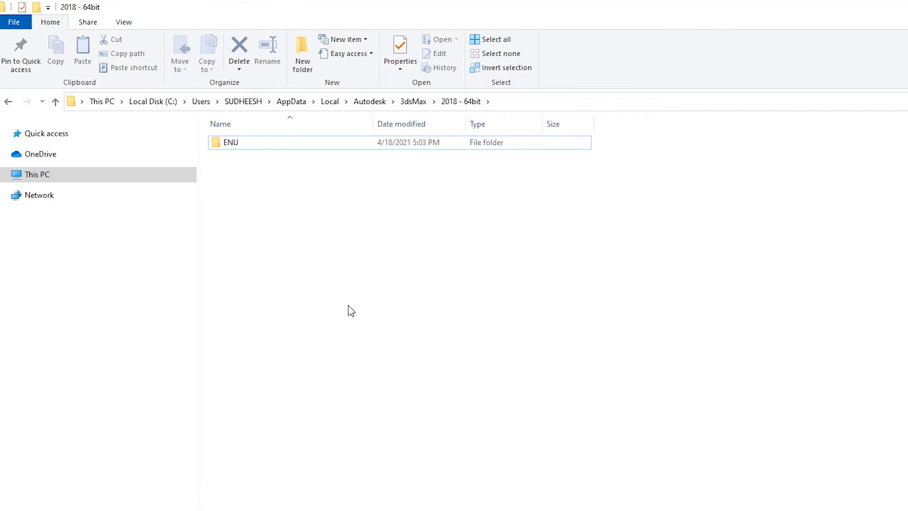
left_click(231, 143)
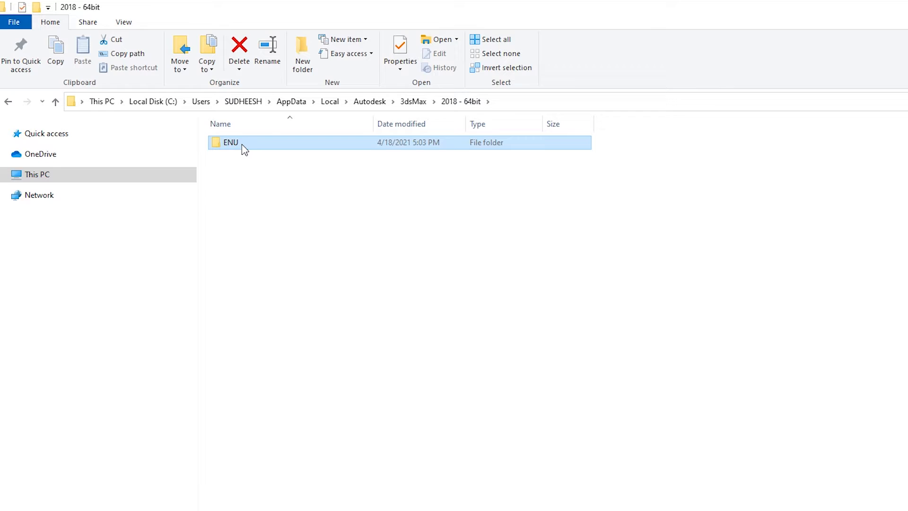
left_click(267, 53)
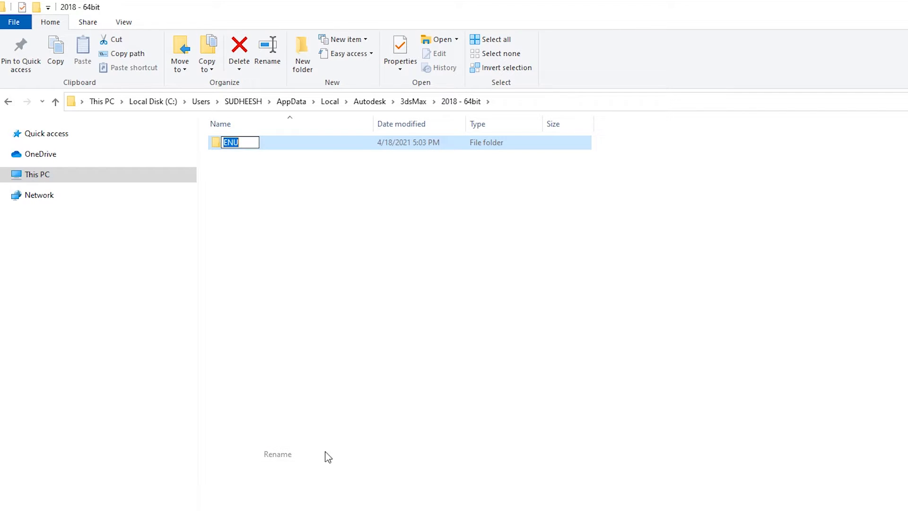
left_click(237, 143)
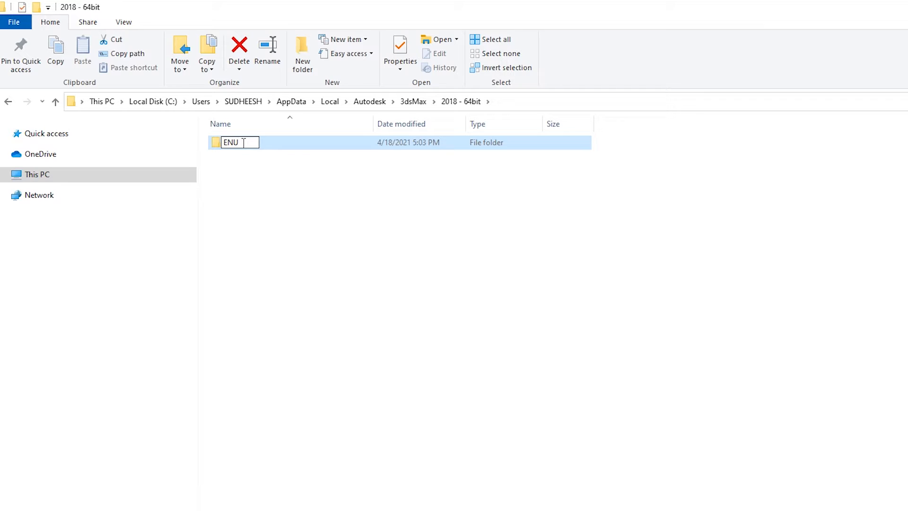
type("old")
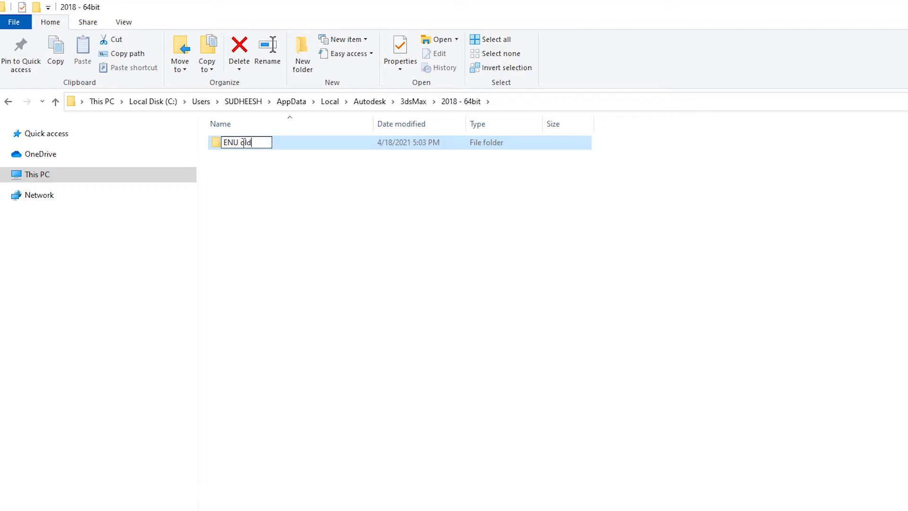
type("d")
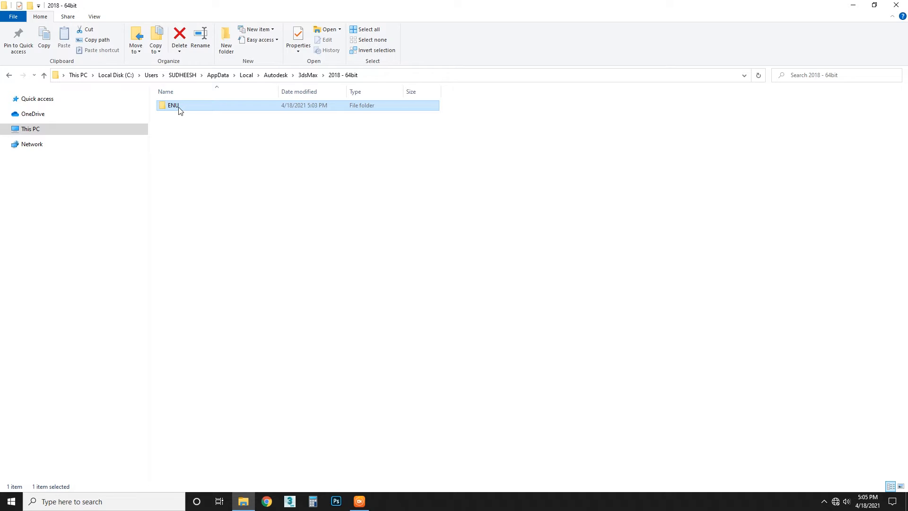
double_click(173, 105)
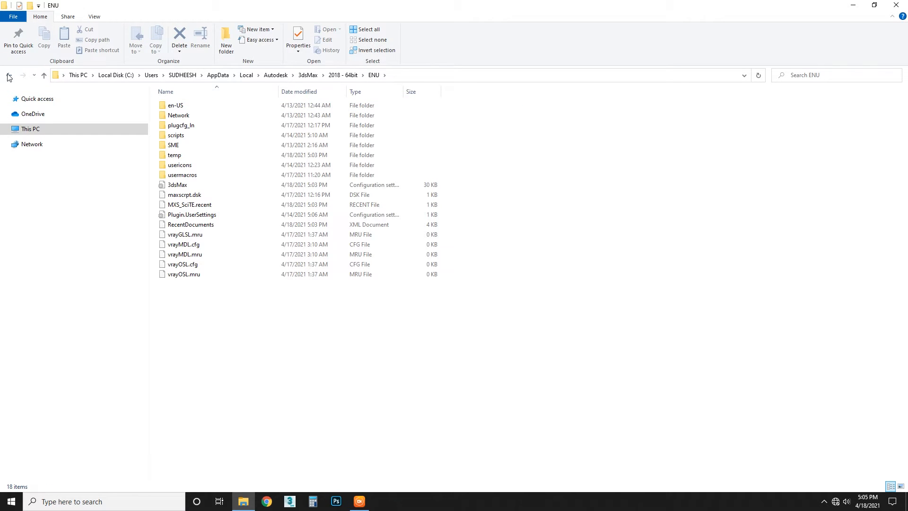
right_click(173, 105)
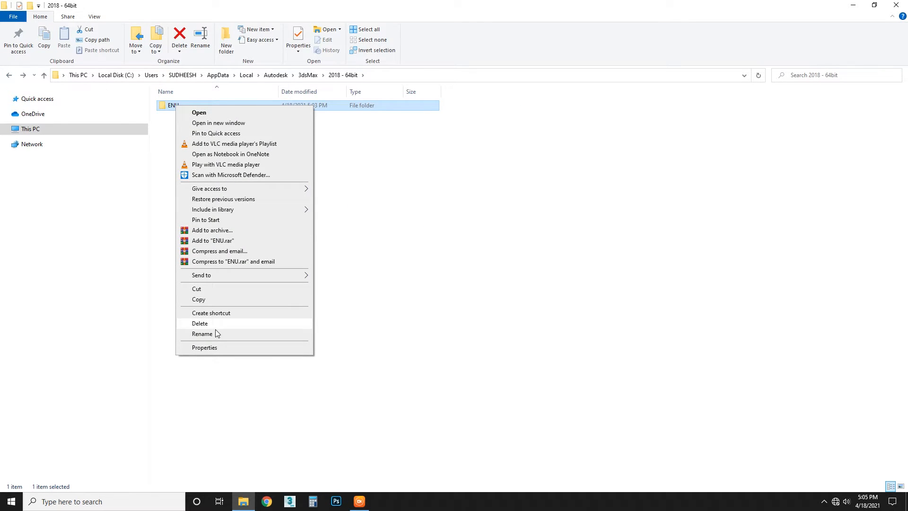
left_click(202, 333)
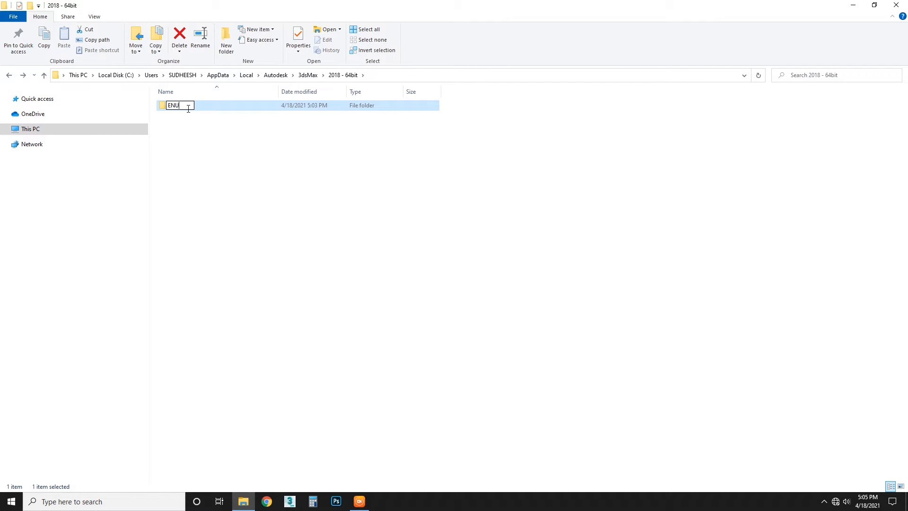
mouse_move(852, 23)
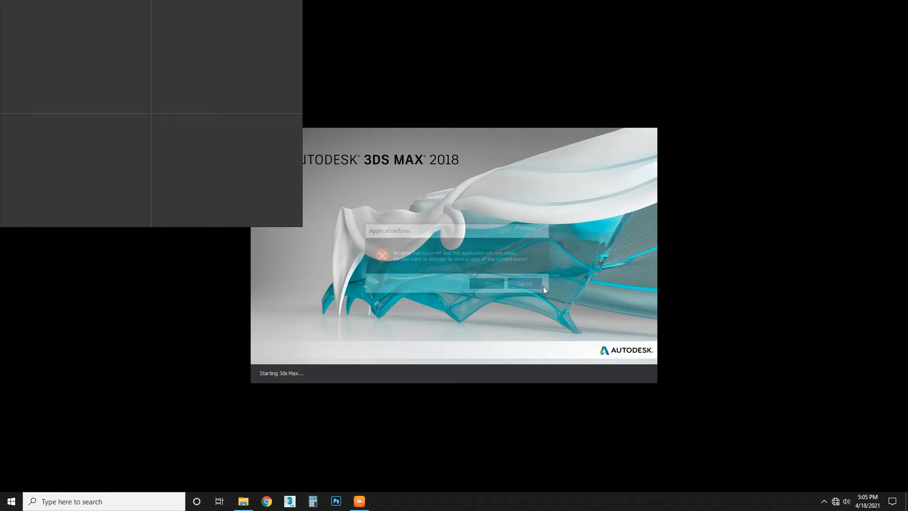
left_click(523, 283)
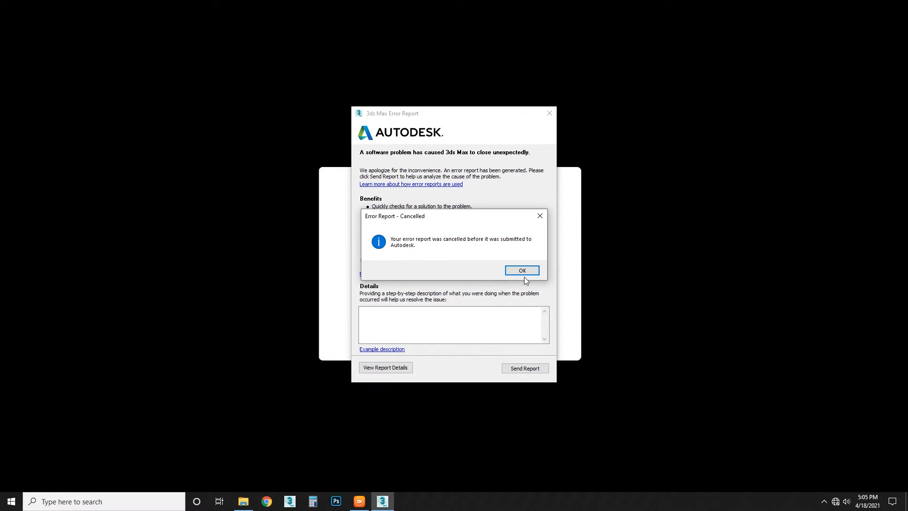
left_click(521, 270)
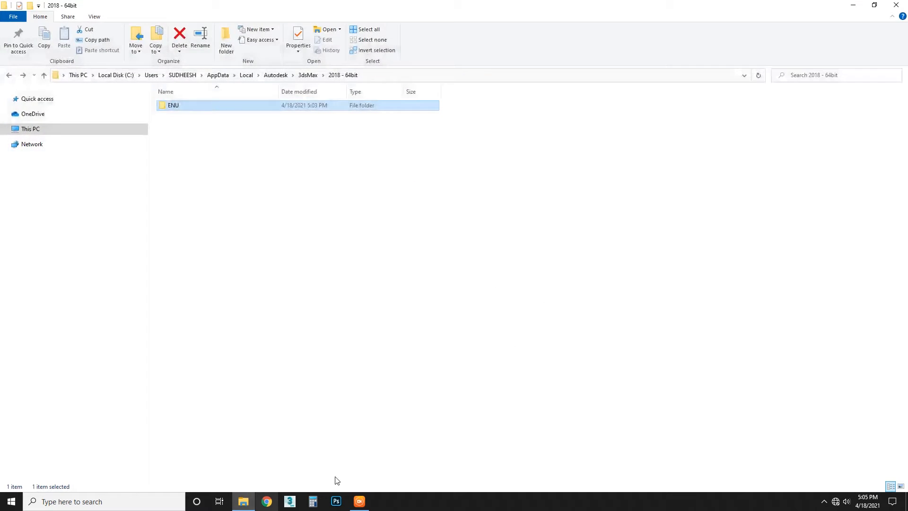
Rename the ENU settings folder to 'ENU old'
right_click(172, 105)
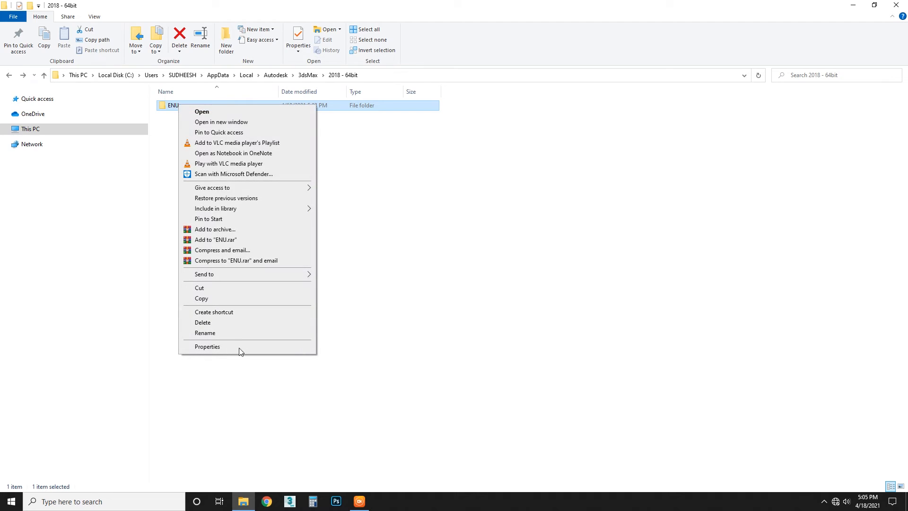
left_click(204, 332)
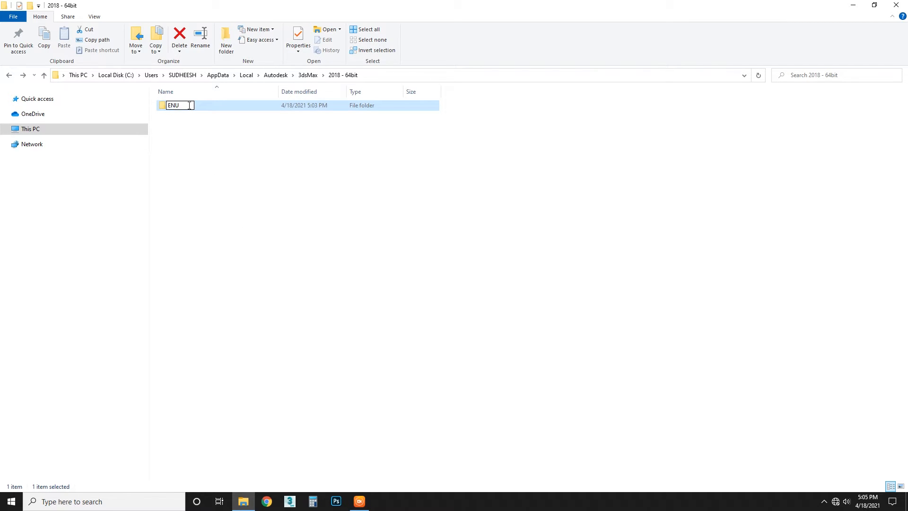
type("old")
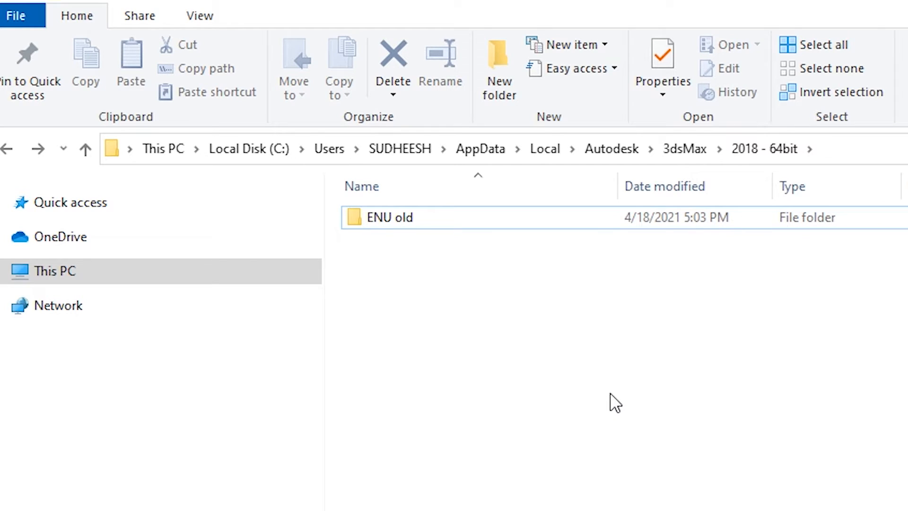
mouse_move(426, 258)
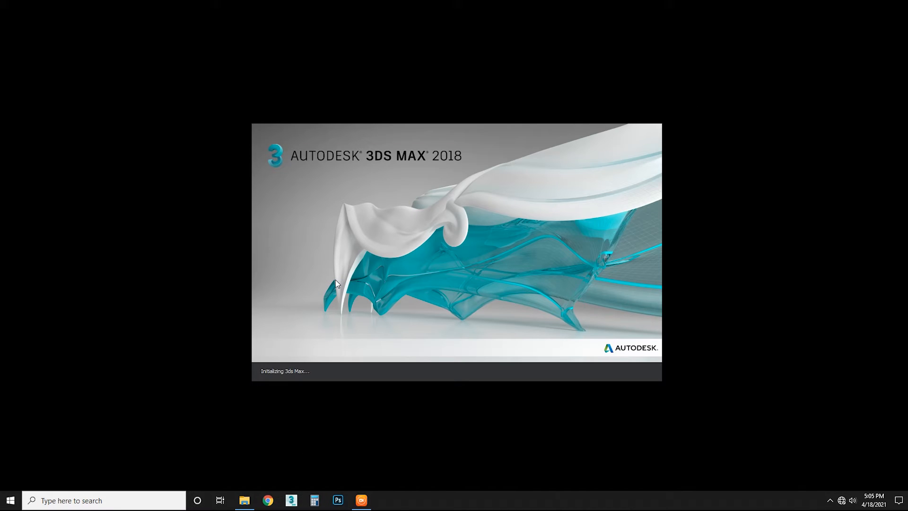
mouse_move(648, 263)
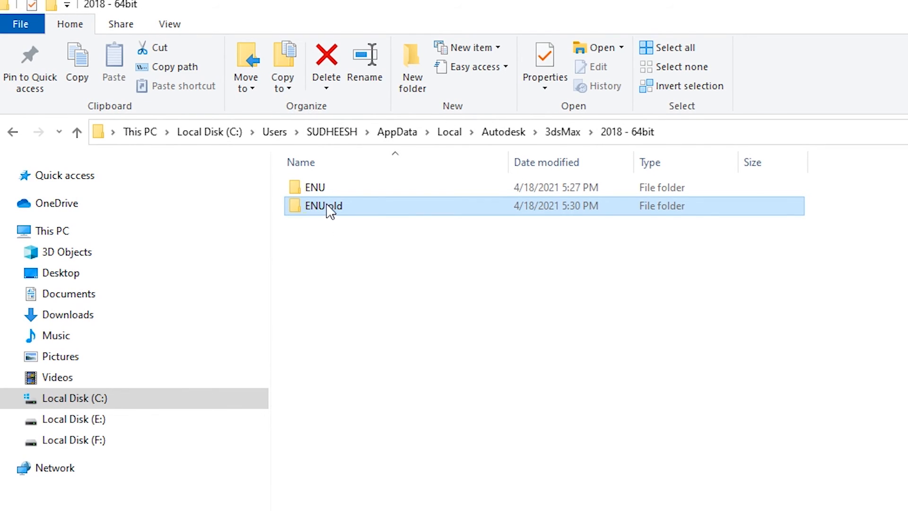
mouse_move(340, 214)
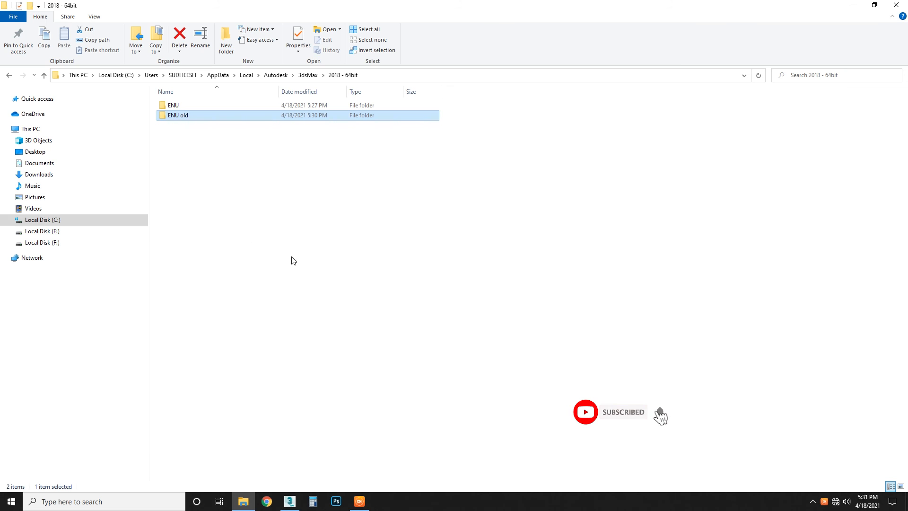
mouse_move(181, 141)
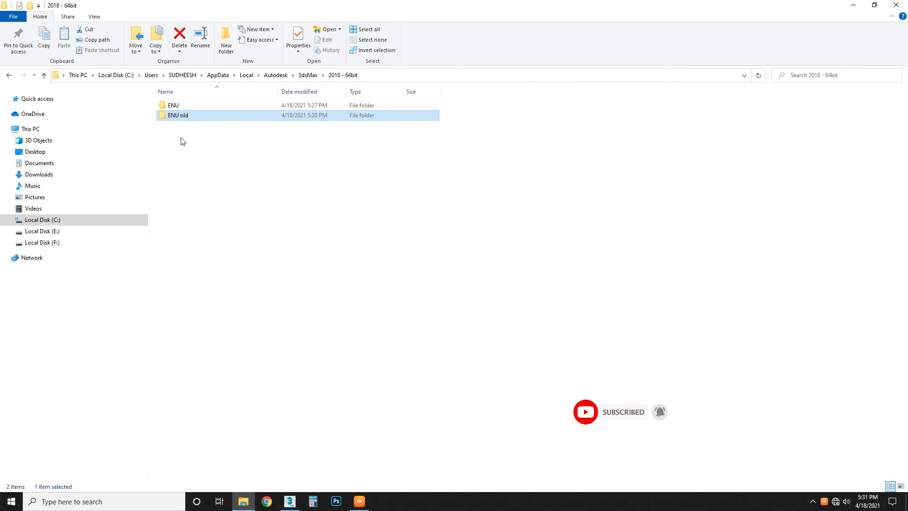
mouse_move(397, 294)
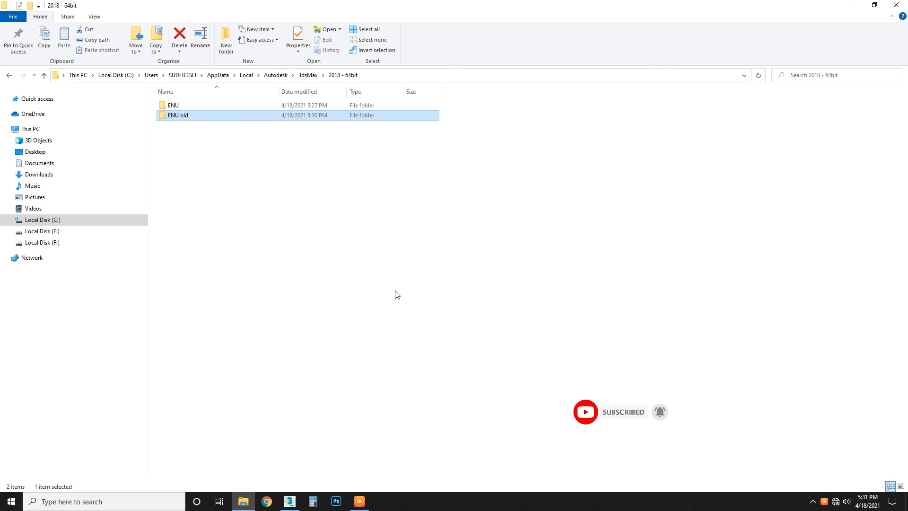
mouse_move(369, 318)
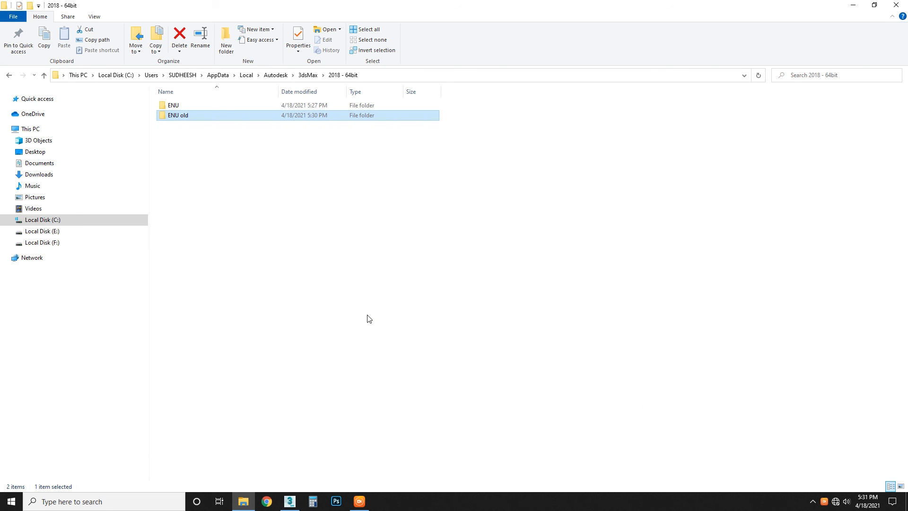
Switch to the running 3ds Max window, now showing an empty untitled scene
left_click(289, 501)
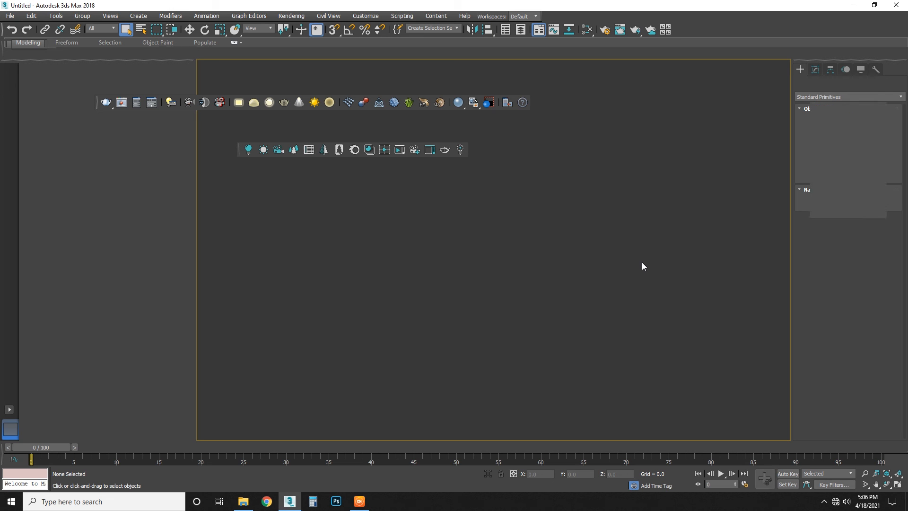